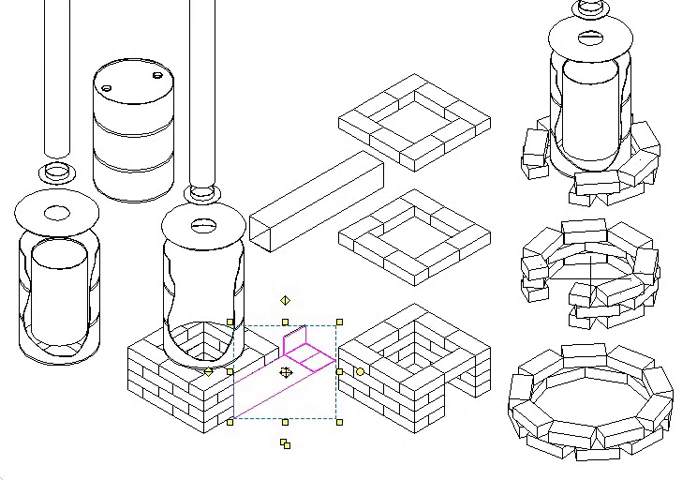
mouse_move(271, 422)
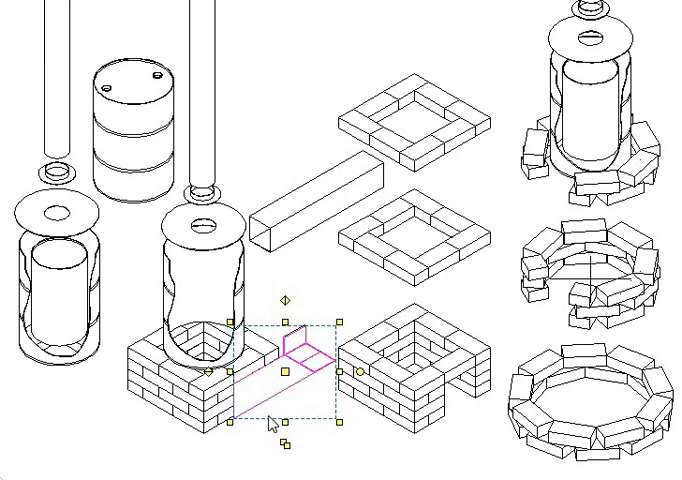